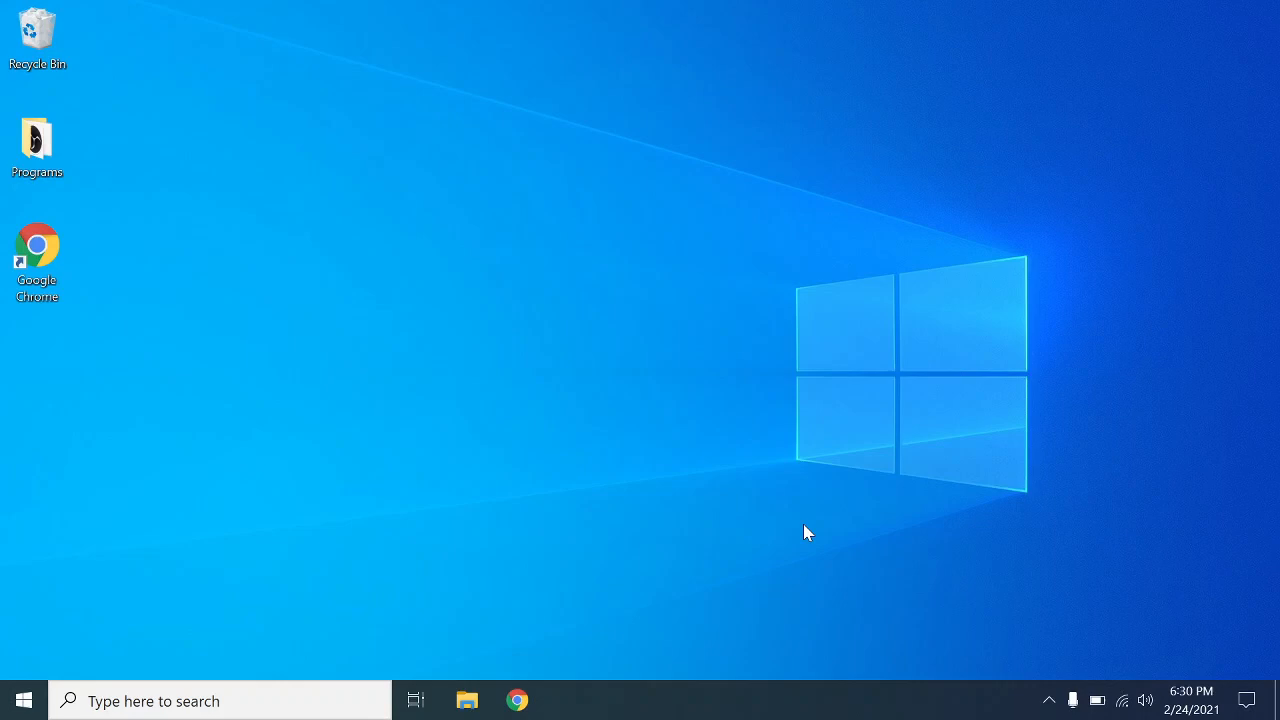
mouse_move(73, 631)
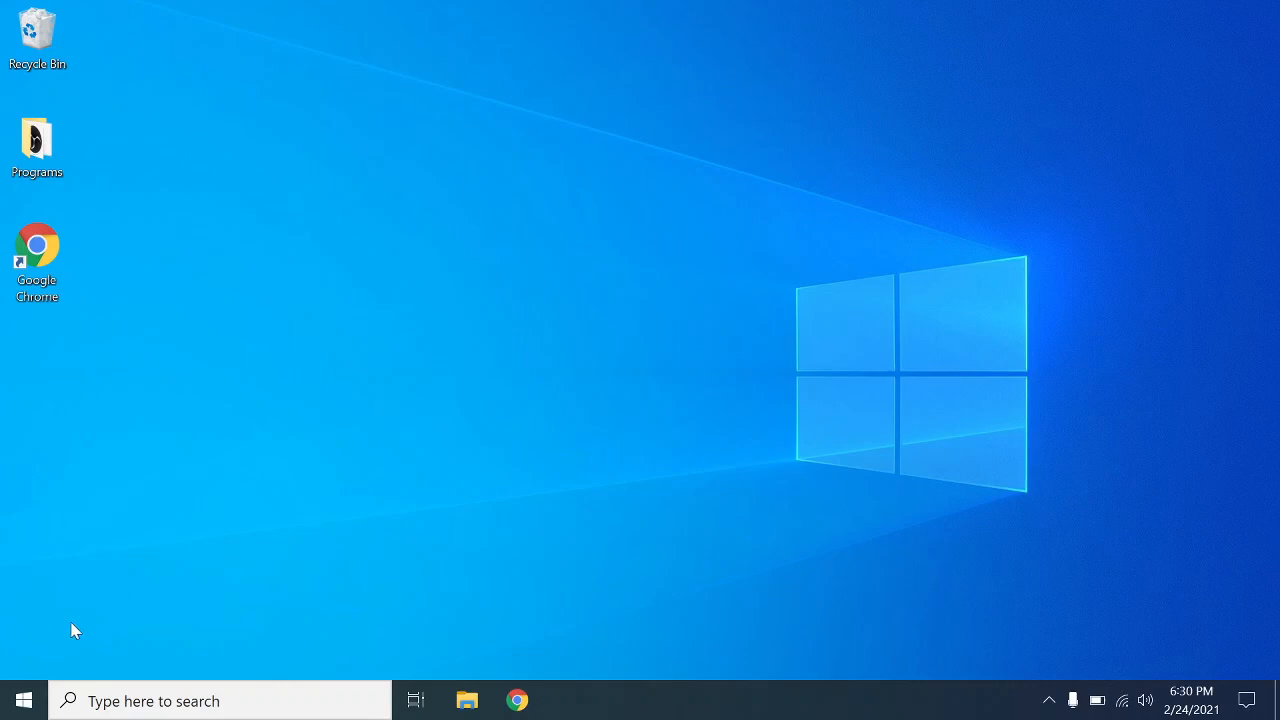
Launch the Settings app from the Start menu's gear icon
left_click(24, 699)
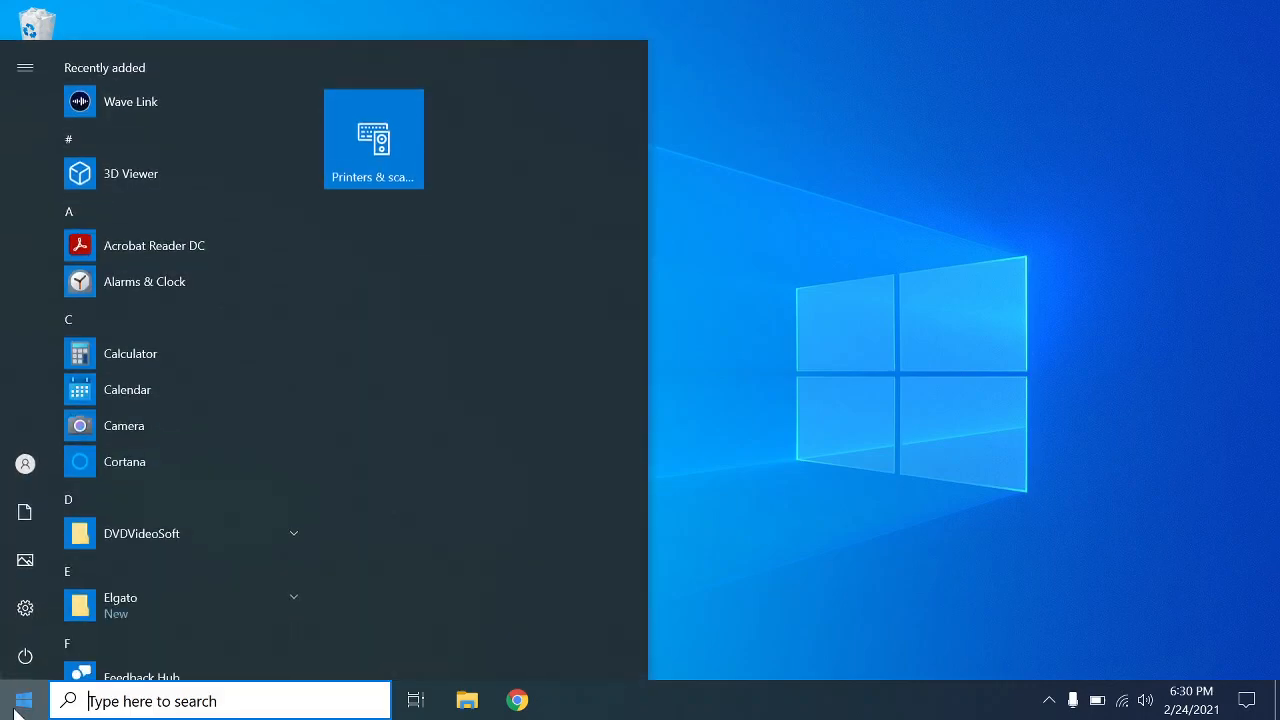
left_click(24, 608)
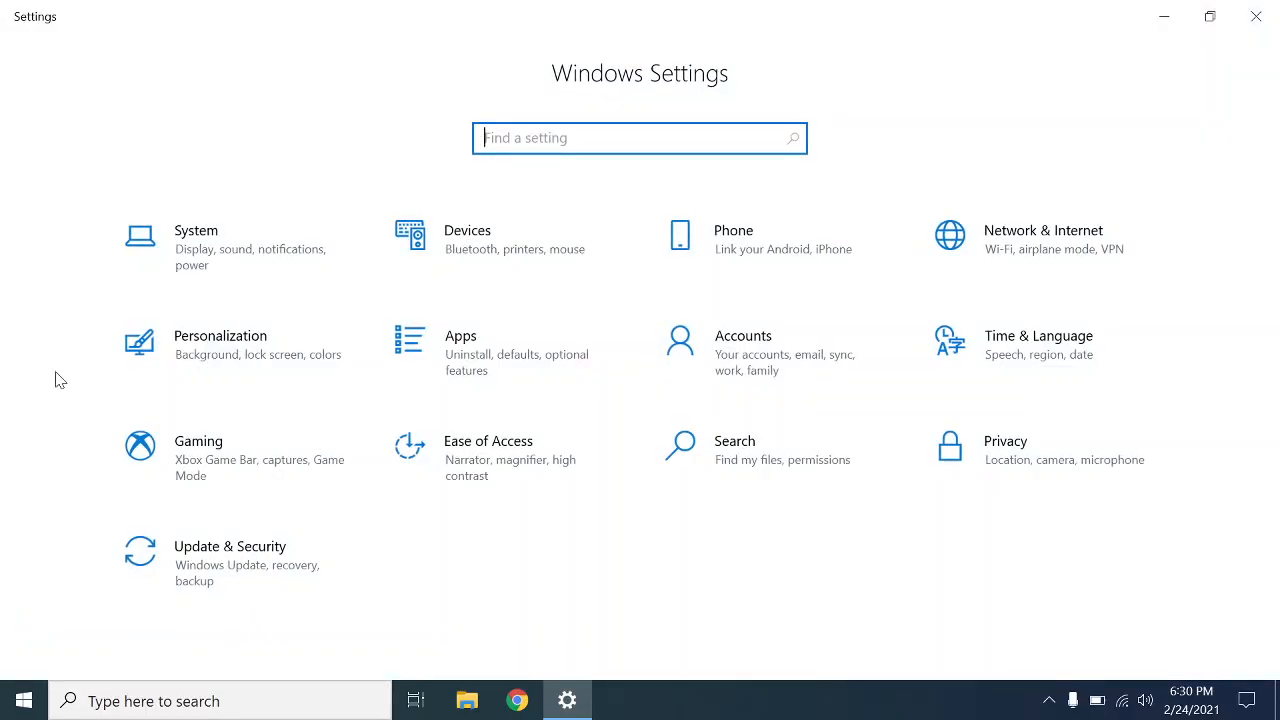
Go to System > Display and raise the built-in display brightness to a high level
left_click(196, 247)
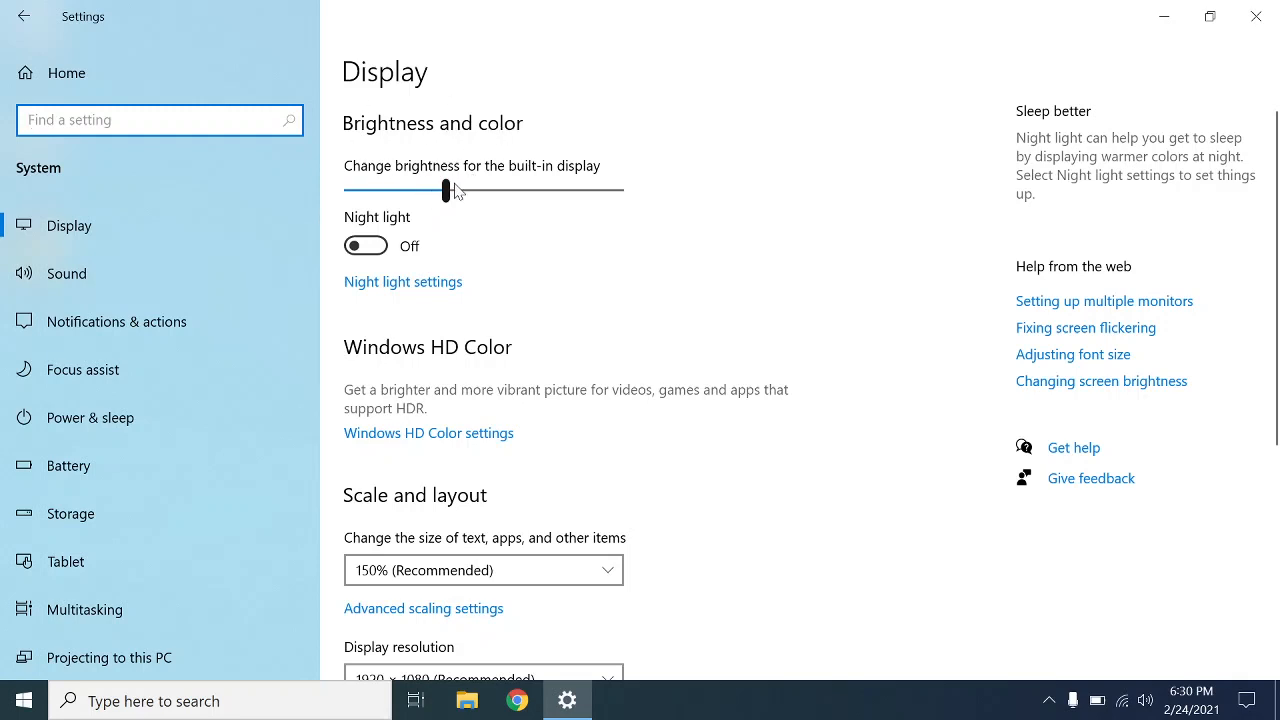
mouse_move(545, 207)
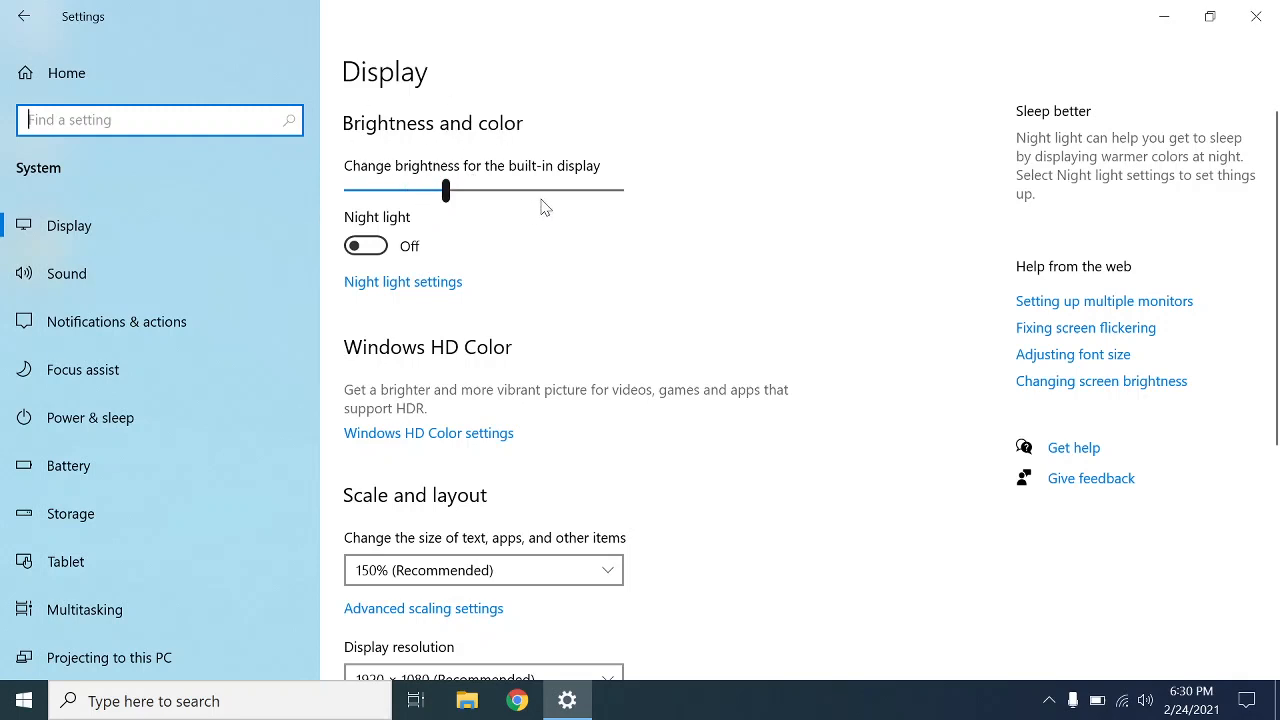
mouse_move(519, 207)
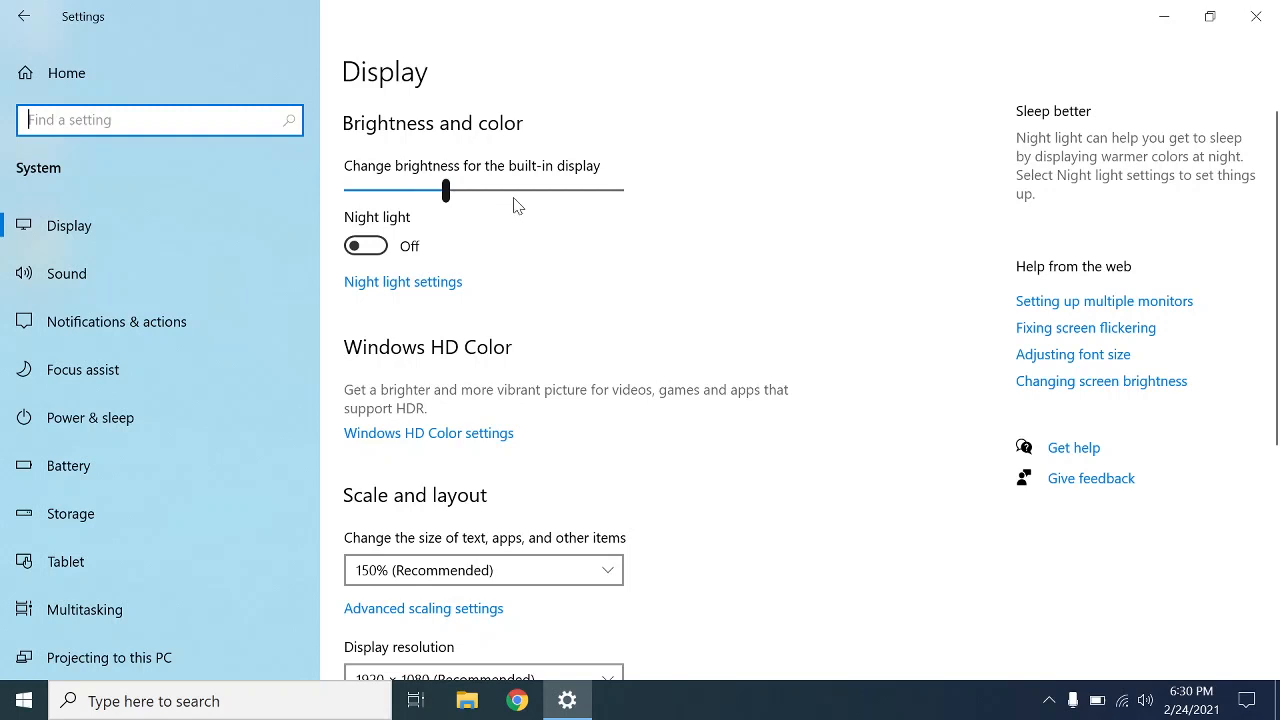
mouse_move(492, 199)
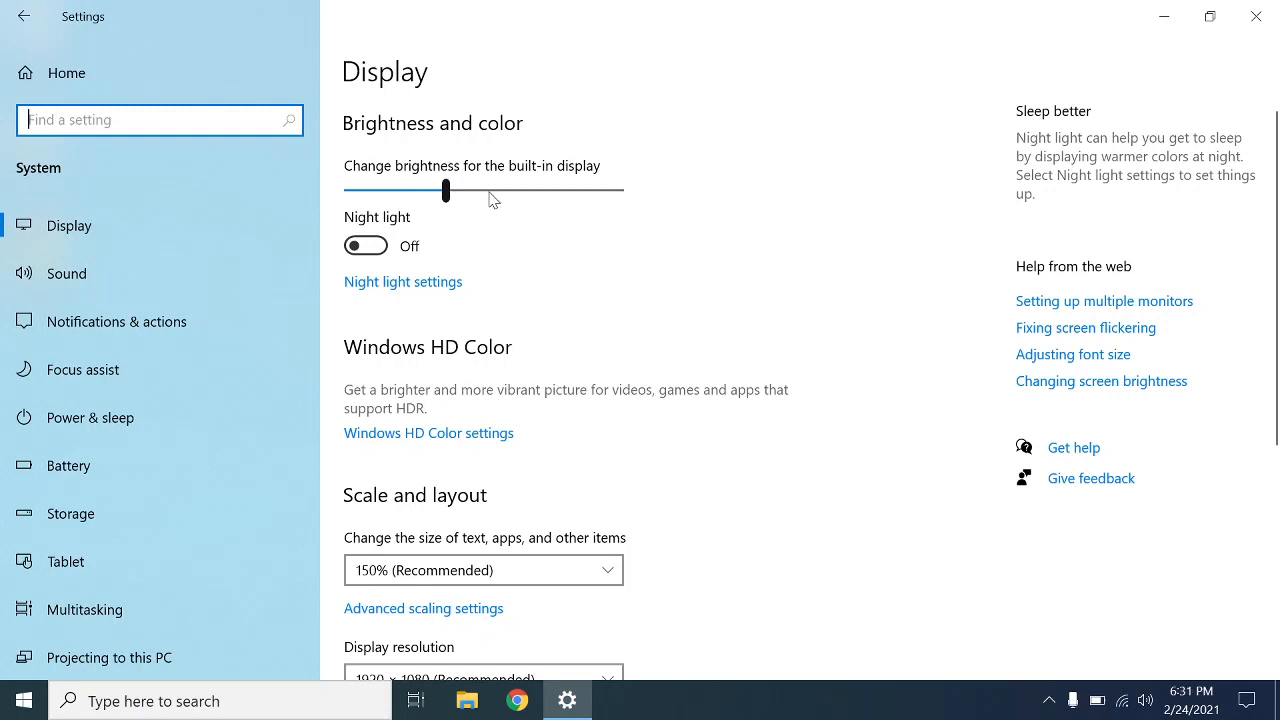
left_click_drag(445, 191, 478, 191)
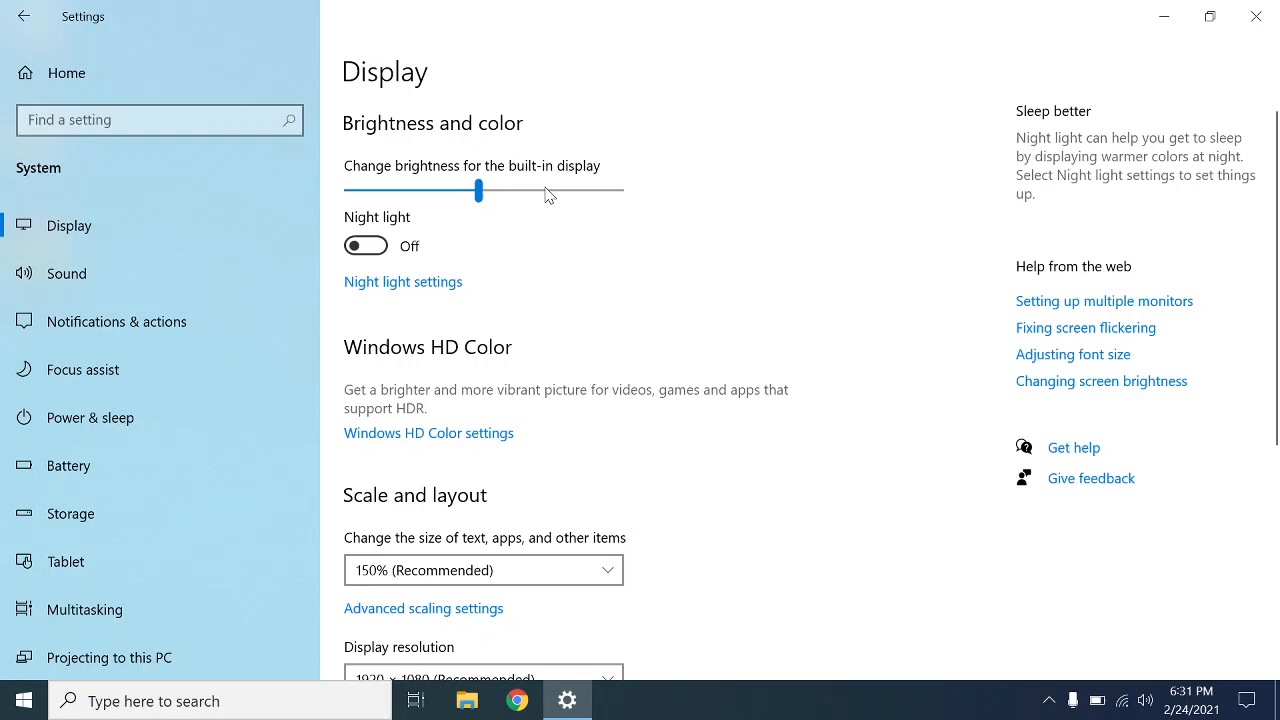
mouse_move(524, 202)
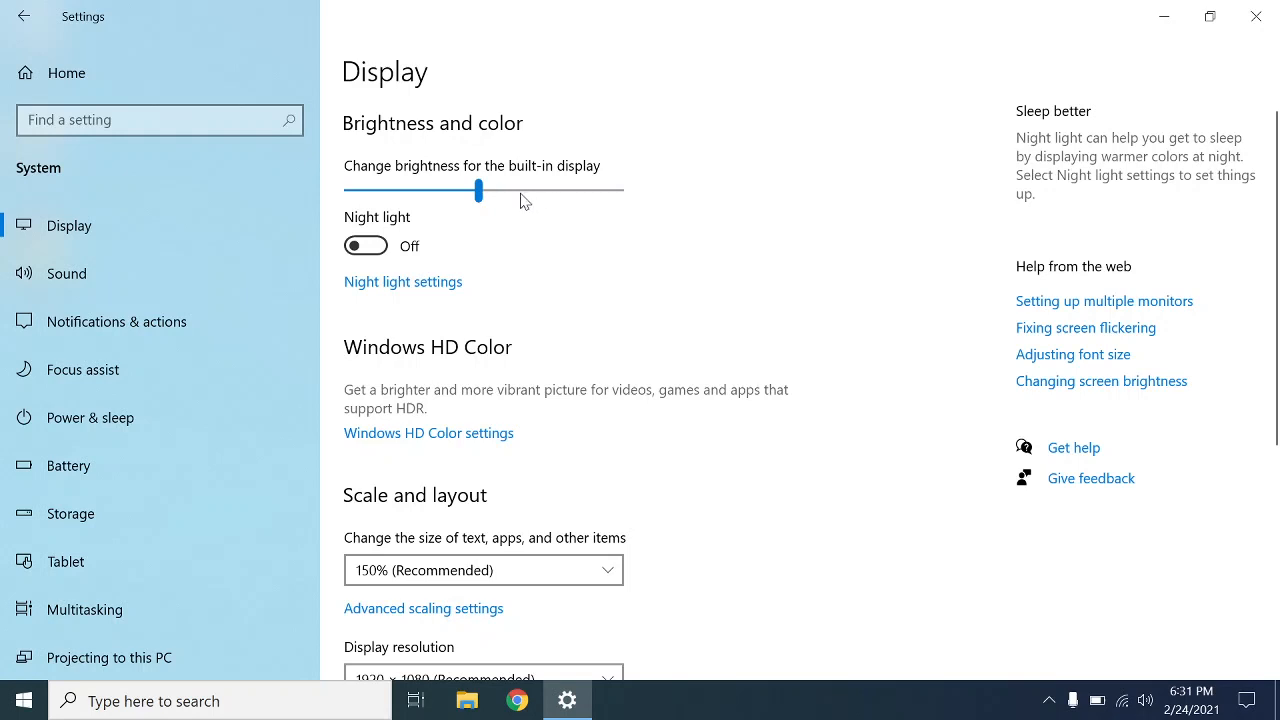
left_click_drag(478, 190, 544, 188)
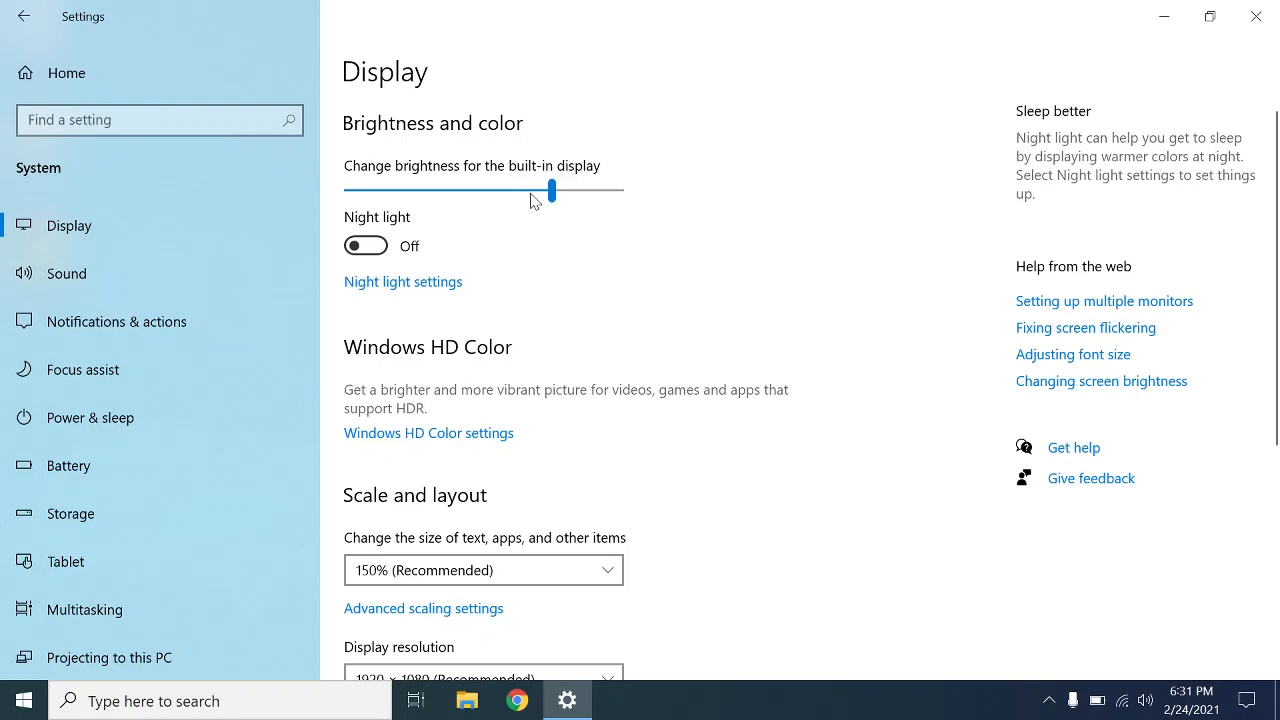
mouse_move(425, 198)
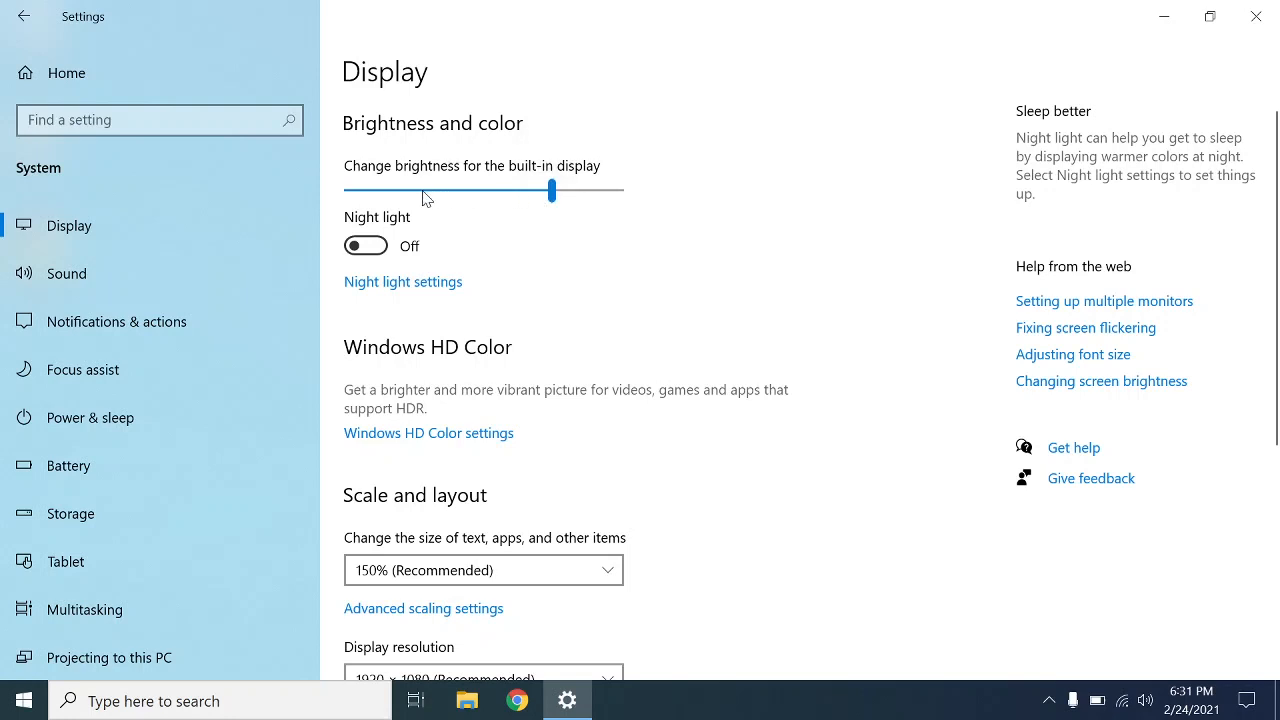
Lower the brightness to about 21, then raise it through 37 to 44
left_click_drag(550, 191, 420, 191)
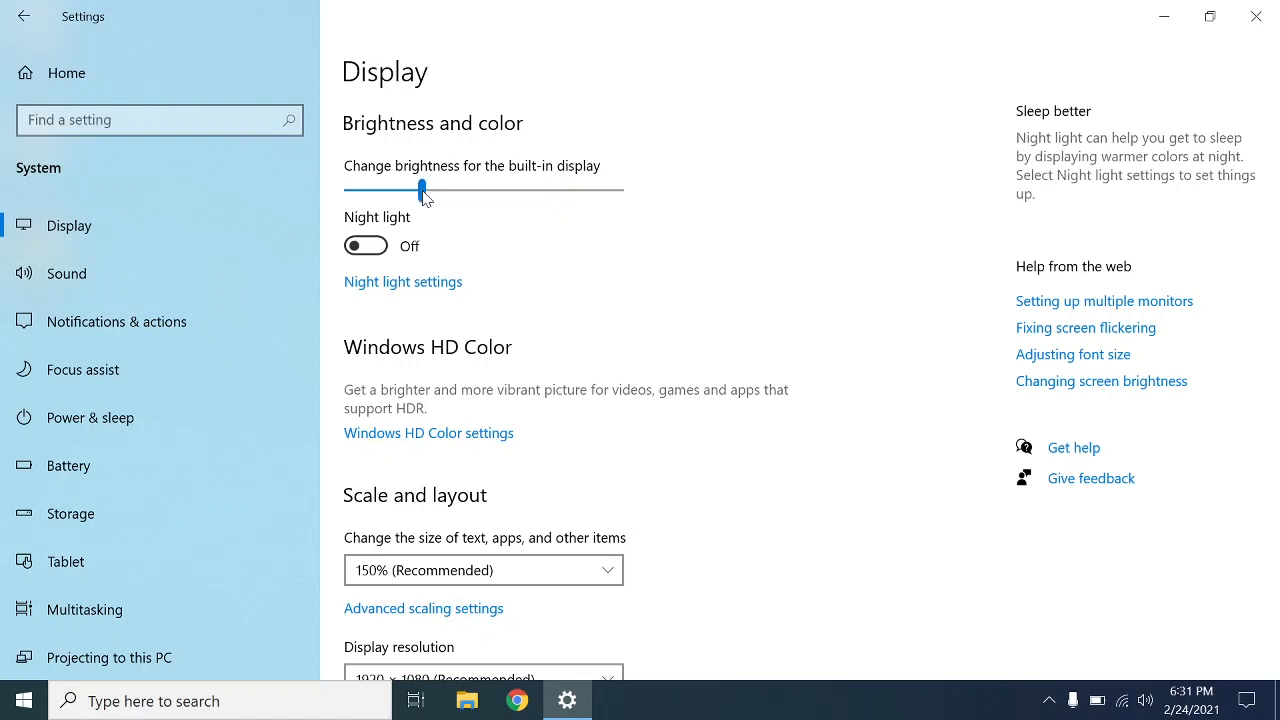
left_click_drag(420, 190, 400, 190)
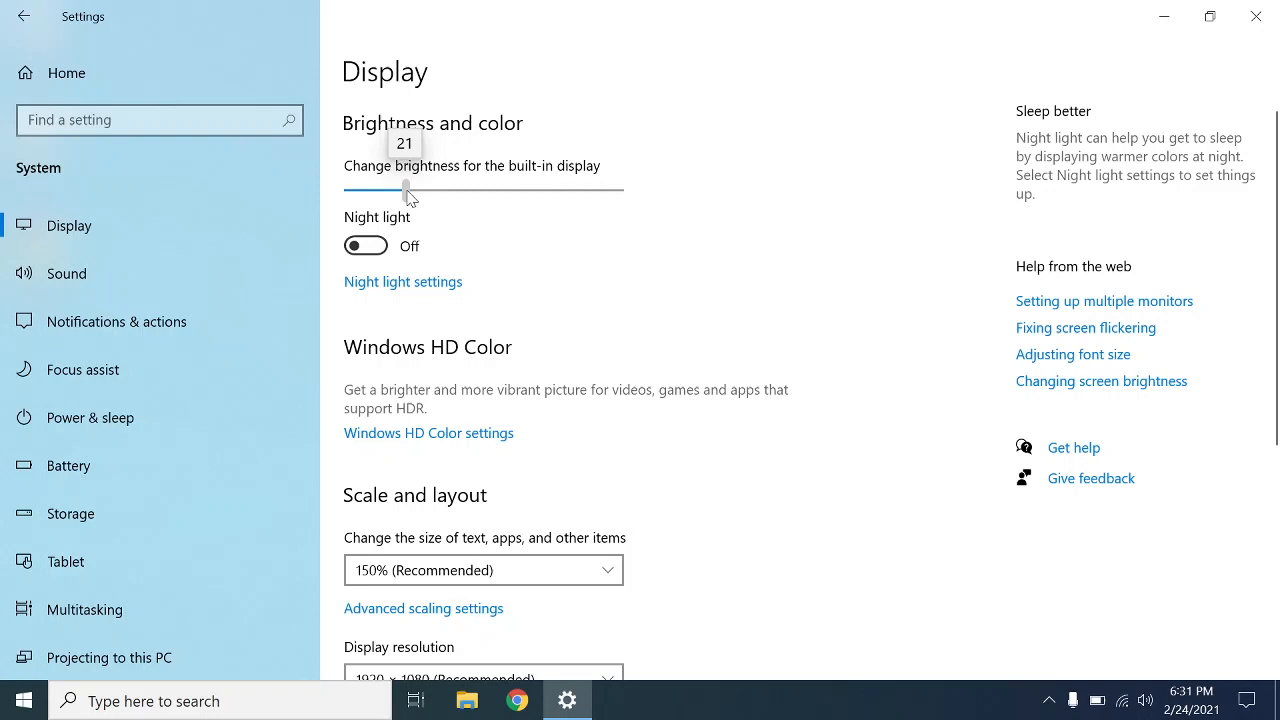
left_click_drag(405, 188, 450, 188)
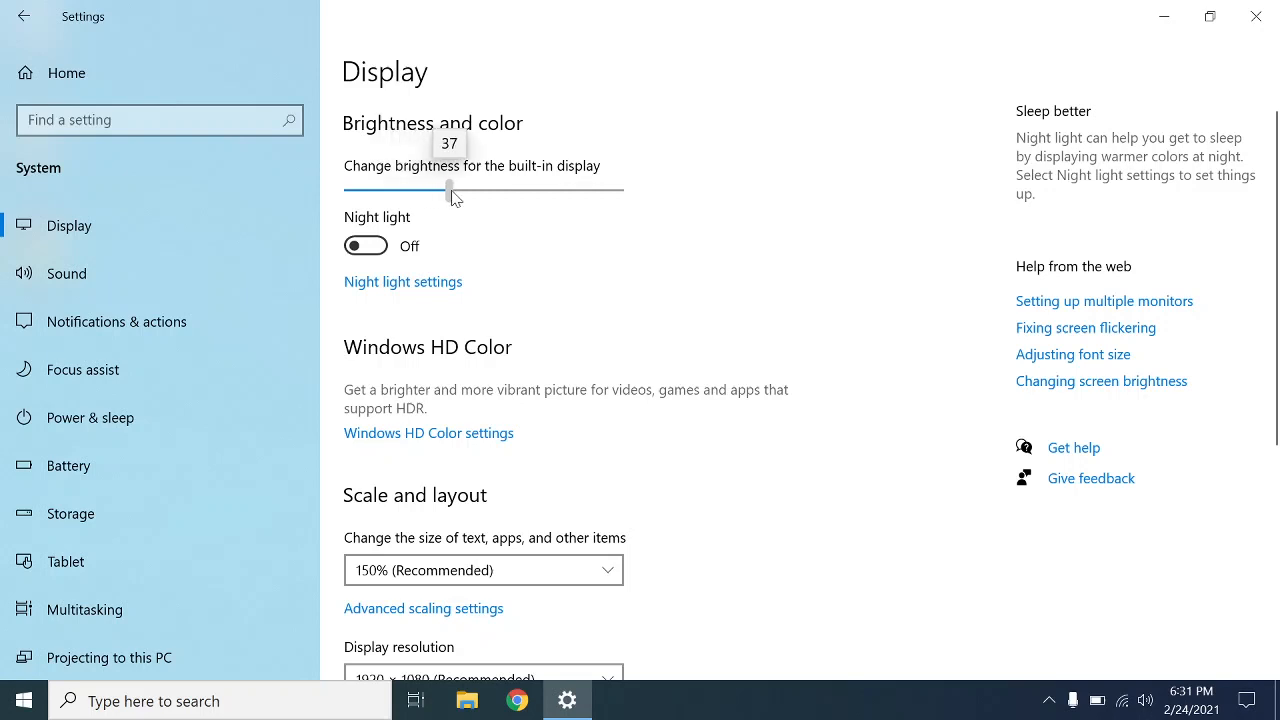
left_click_drag(449, 187, 467, 187)
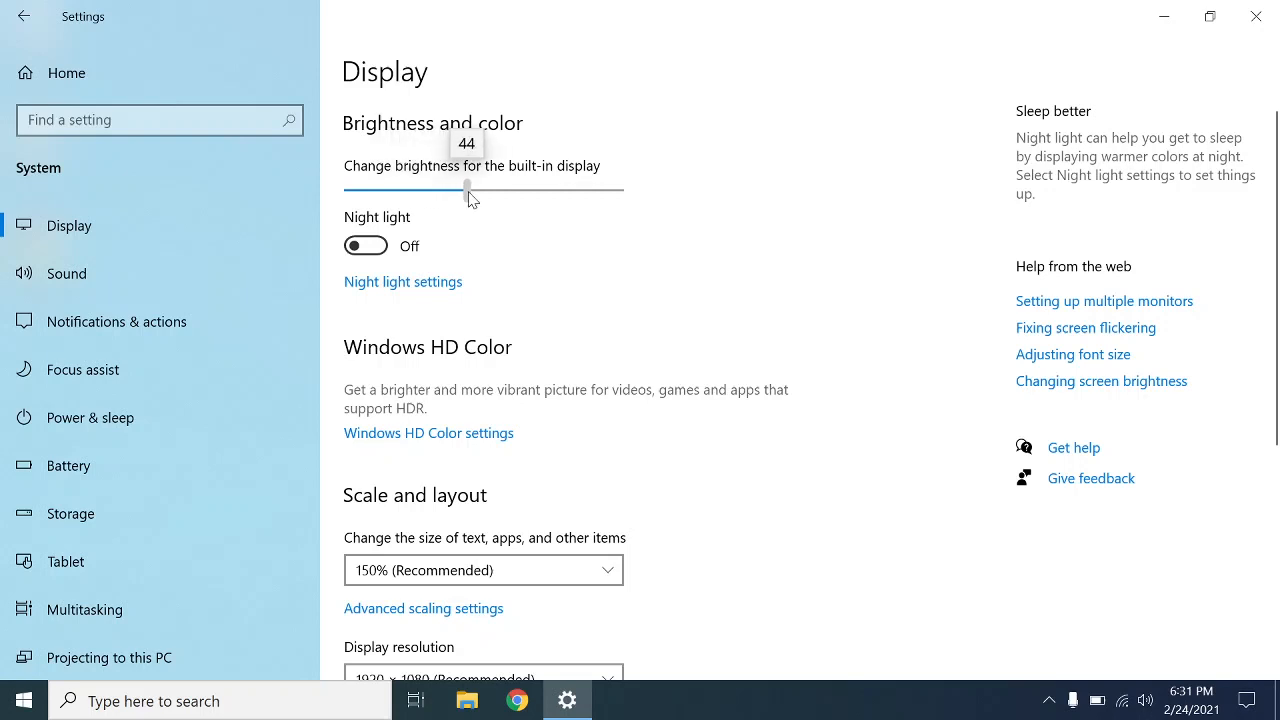